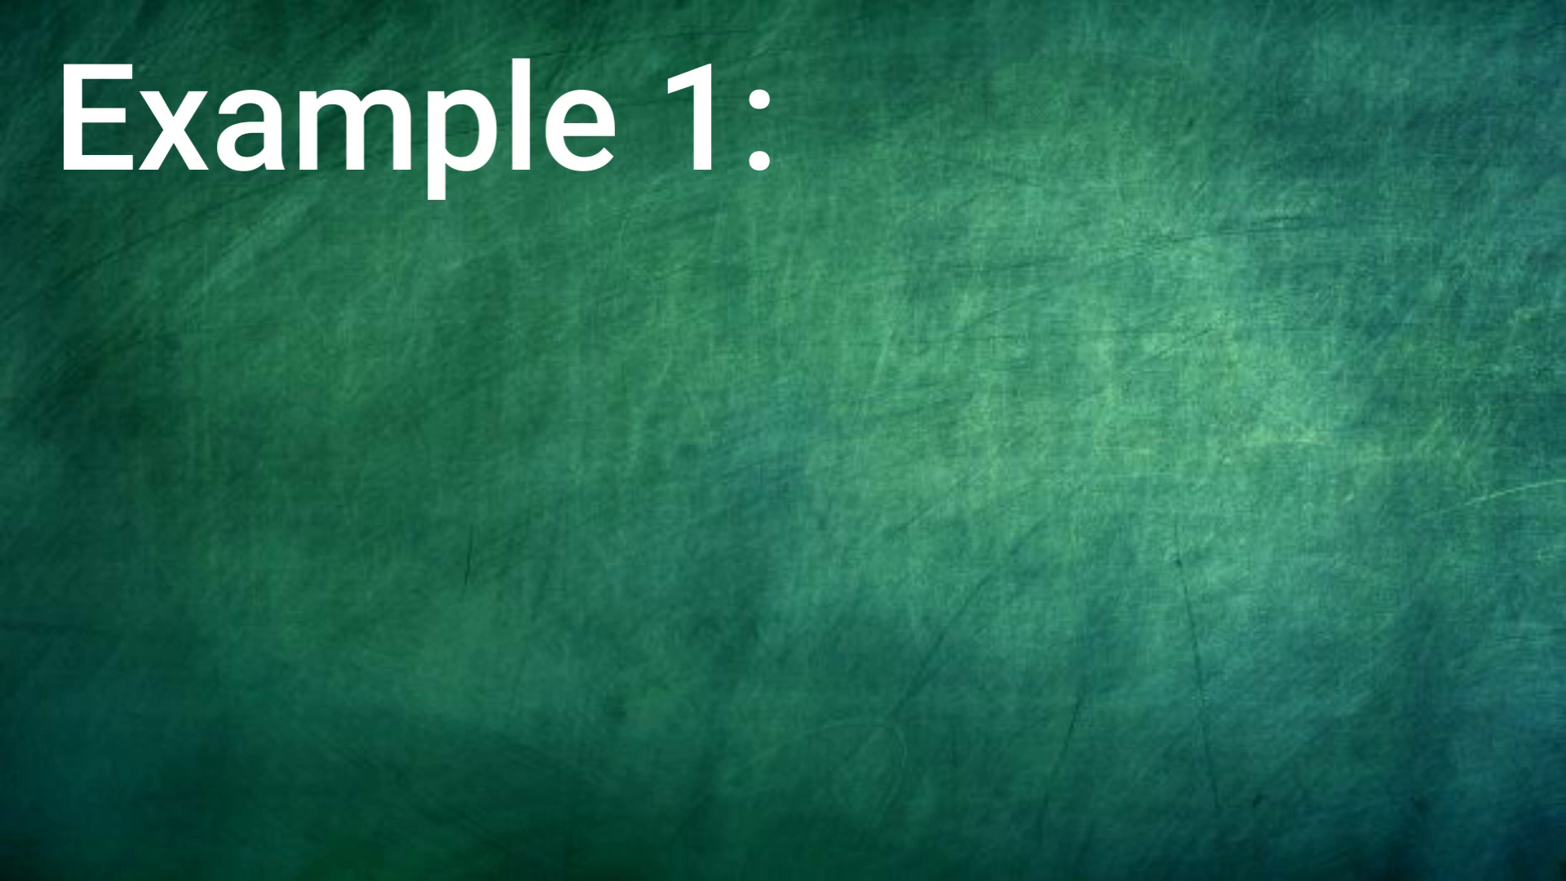
pyautogui.write('Smartph')
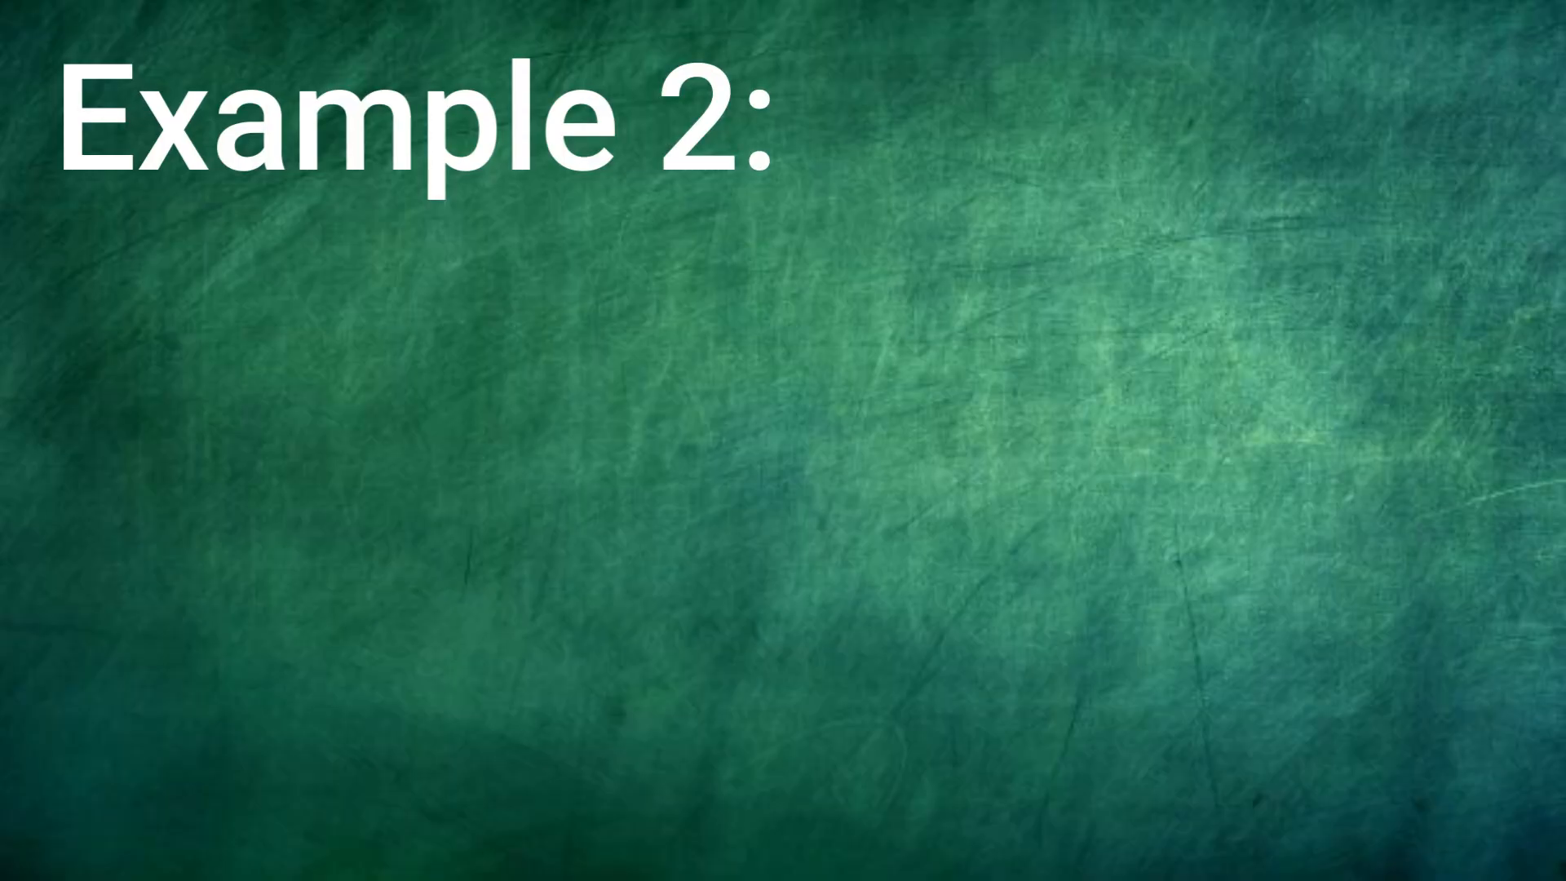
pyautogui.write("The company's logo was ubiqu")
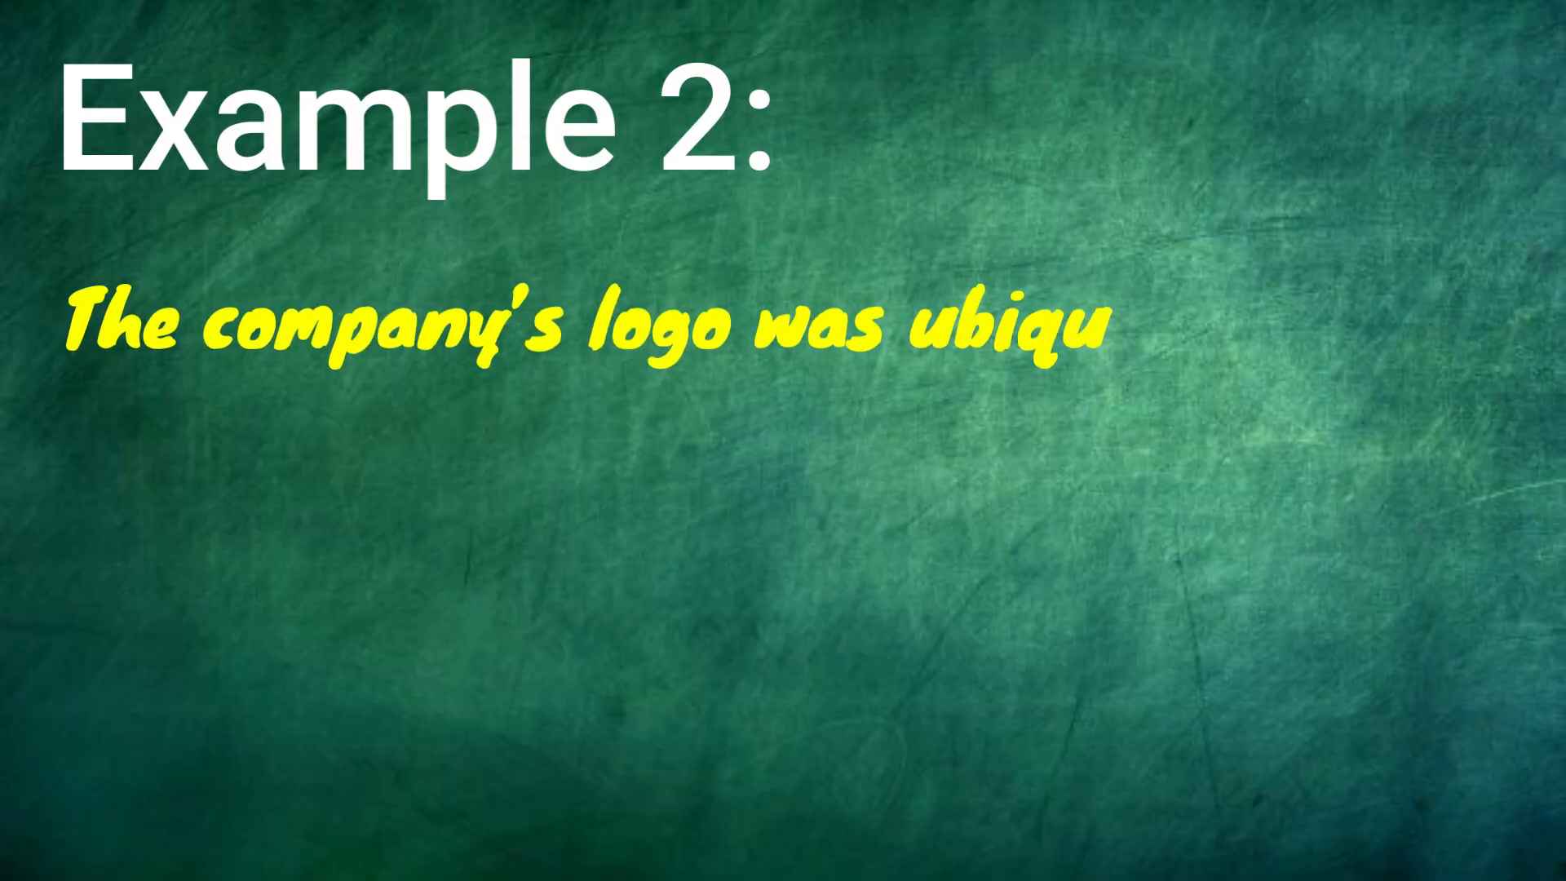
pyautogui.write('itous, appearing on billboards, websites, an')
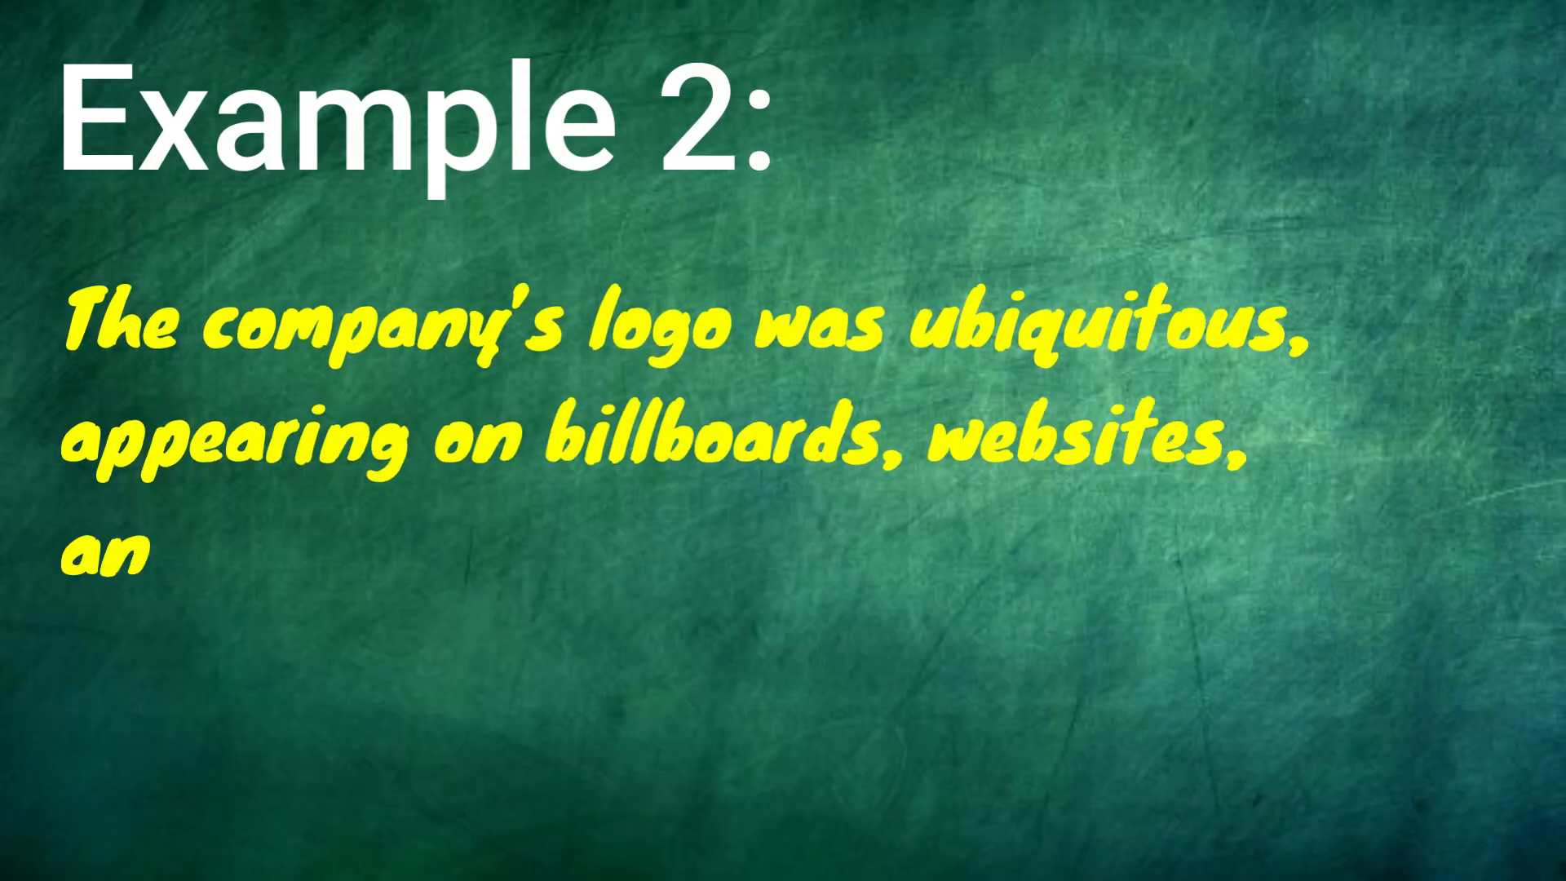
pyautogui.write('d even coffee cups around the city')
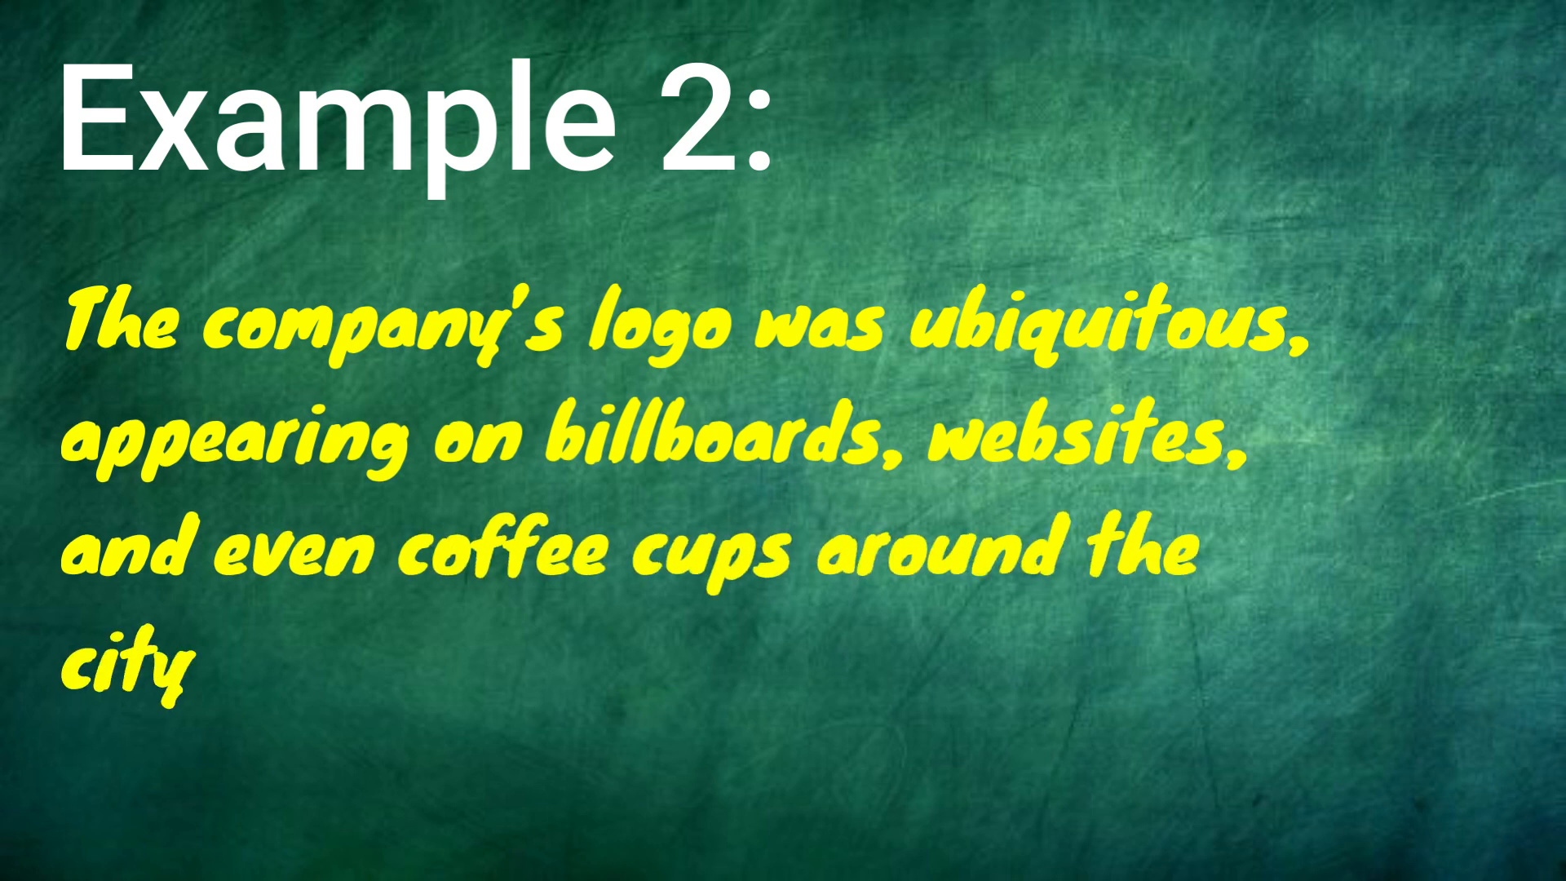